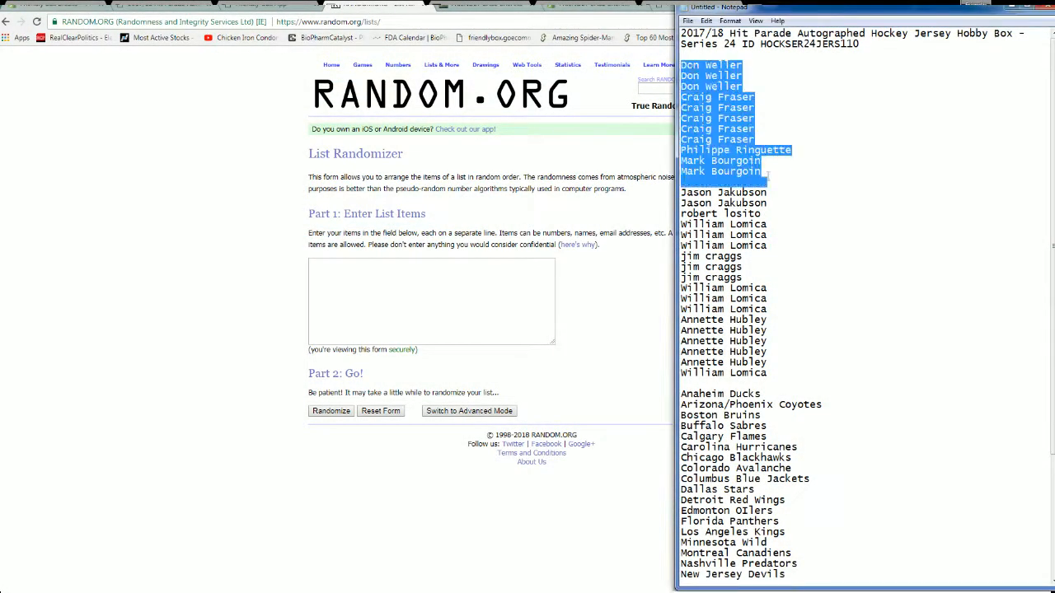
- Select the list of owner names in Notepad for copying
{"action": "left_click_drag", "start_coordinate": [722, 172], "coordinate": [746, 372]}
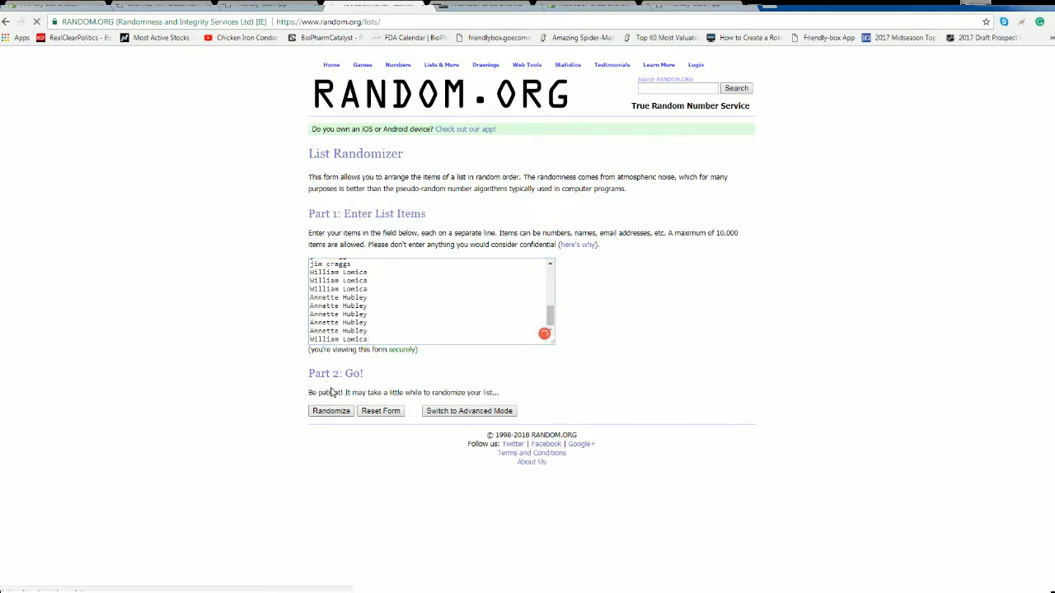
- Randomize the 30 owner names, reshuffle four more times, and select the final list
{"action": "left_click", "coordinate": [330, 411]}
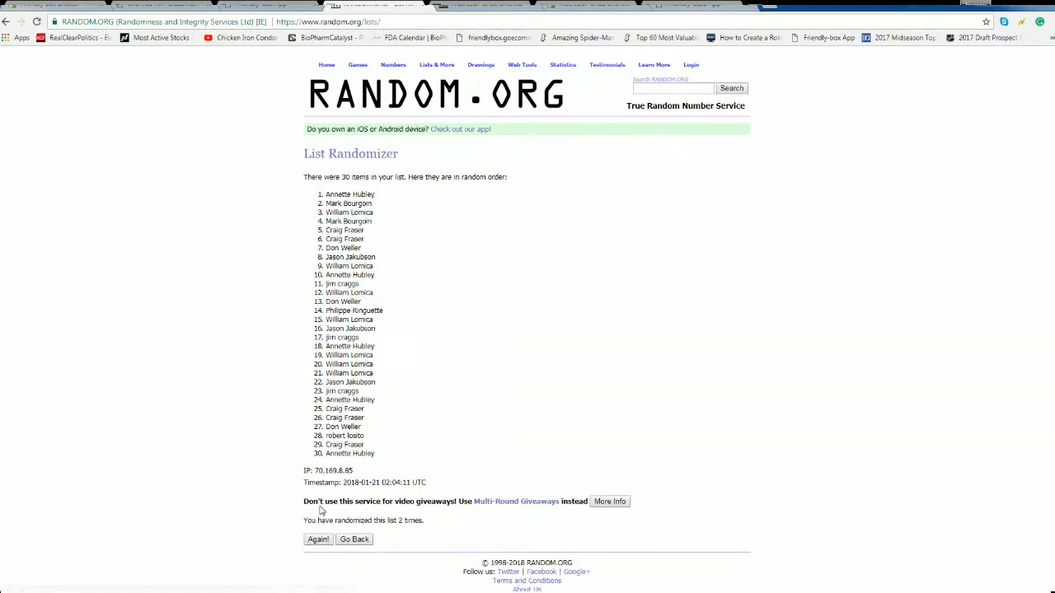
{"action": "left_click", "coordinate": [318, 539]}
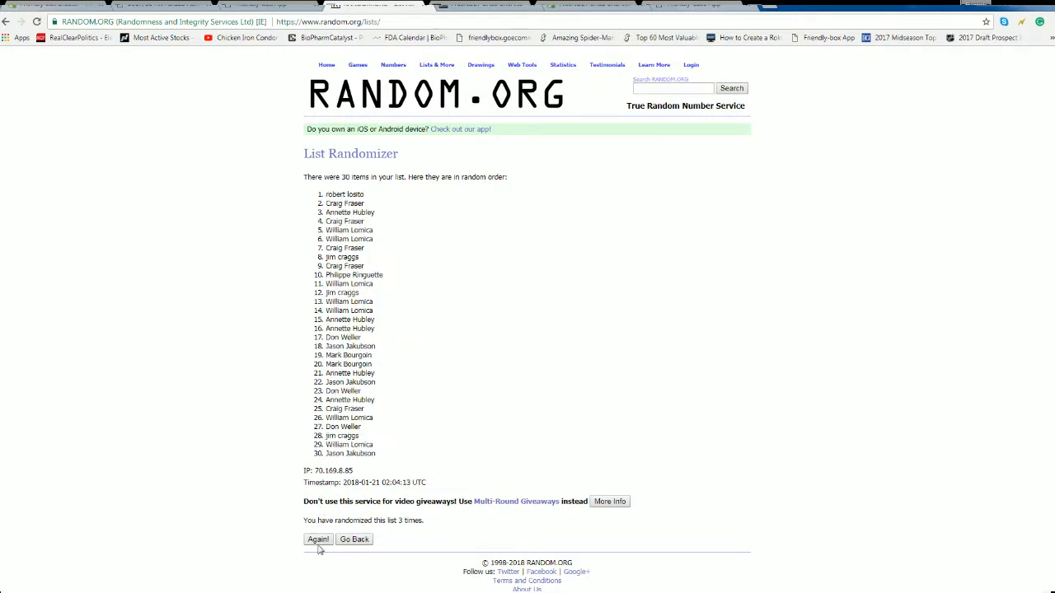
{"action": "left_click", "coordinate": [317, 539]}
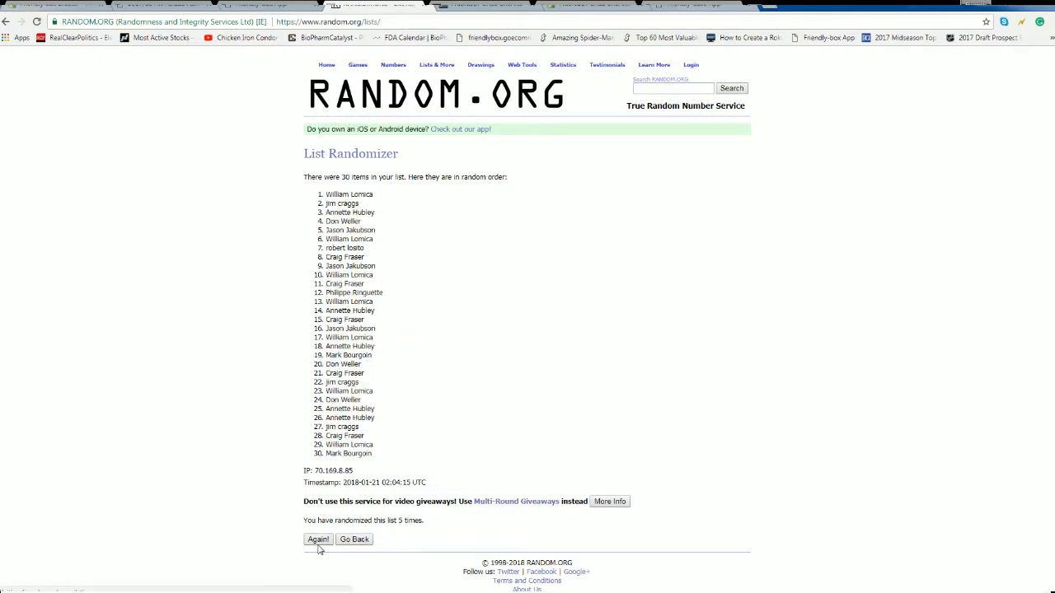
{"action": "left_click", "coordinate": [318, 539]}
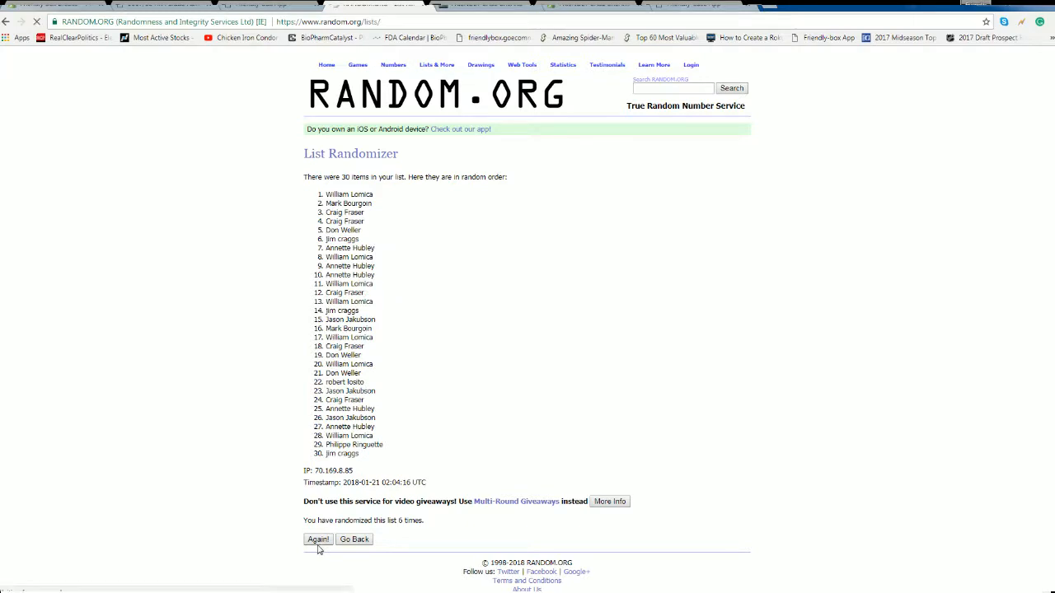
{"action": "left_click", "coordinate": [318, 539]}
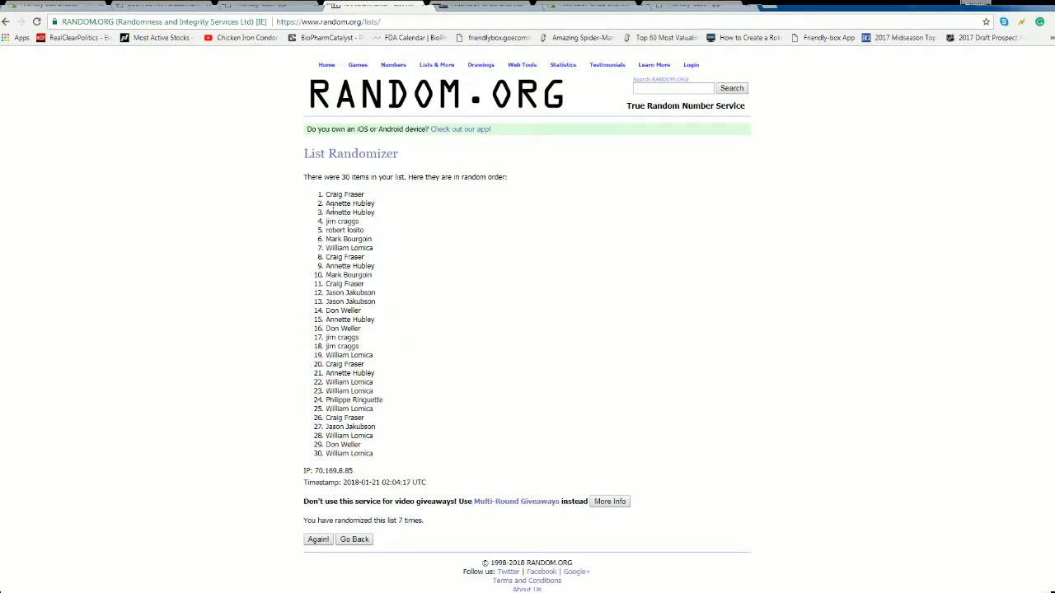
{"action": "left_click_drag", "start_coordinate": [330, 193], "coordinate": [375, 453]}
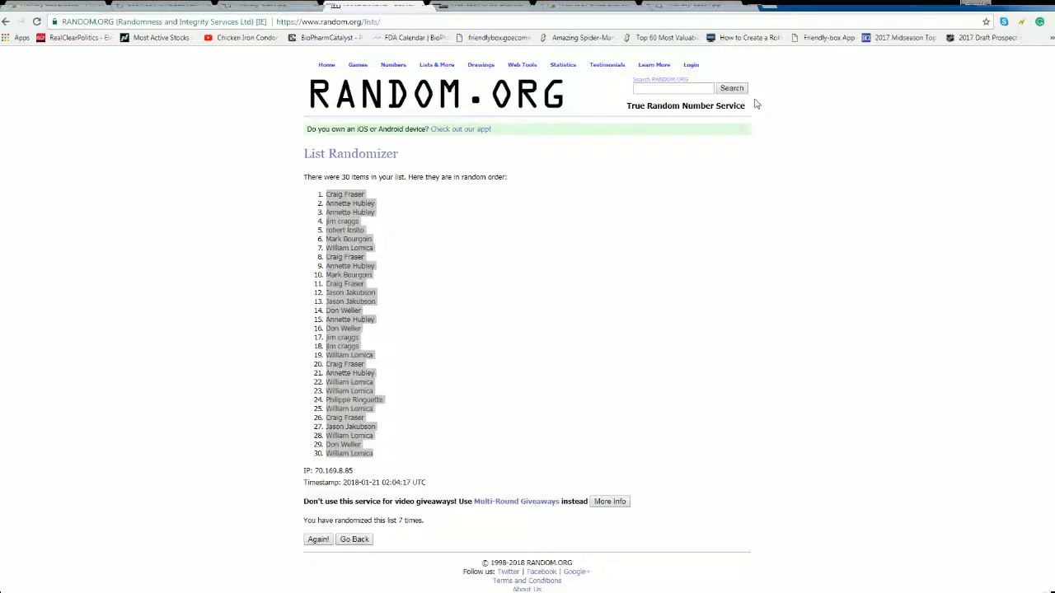
- Return to the entry form, randomize the 30 team names, and reshuffle four more times
{"action": "left_click", "coordinate": [437, 64]}
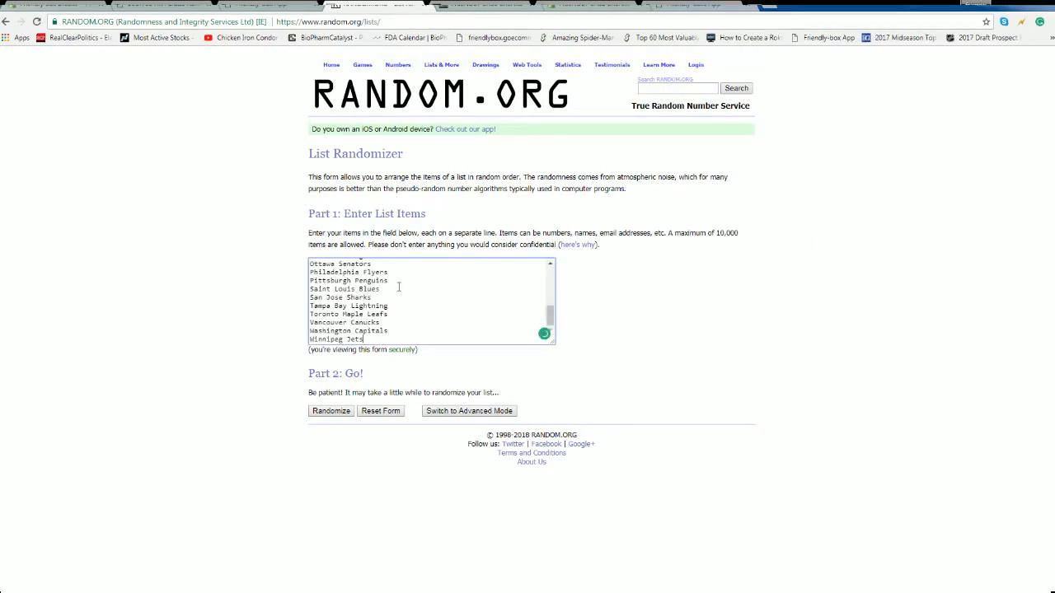
{"action": "left_click", "coordinate": [329, 410]}
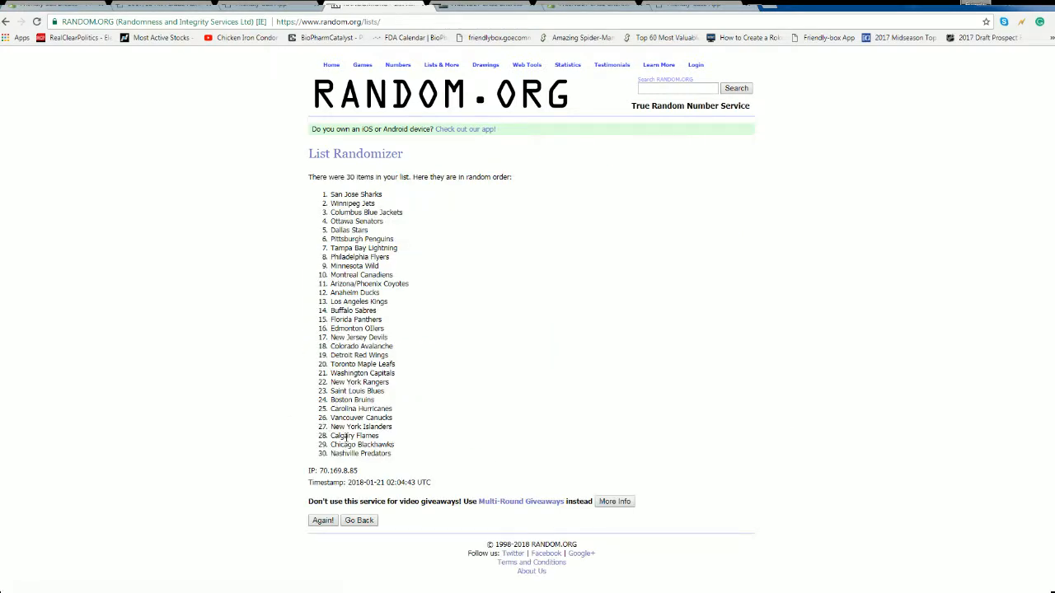
{"action": "left_click", "coordinate": [323, 520]}
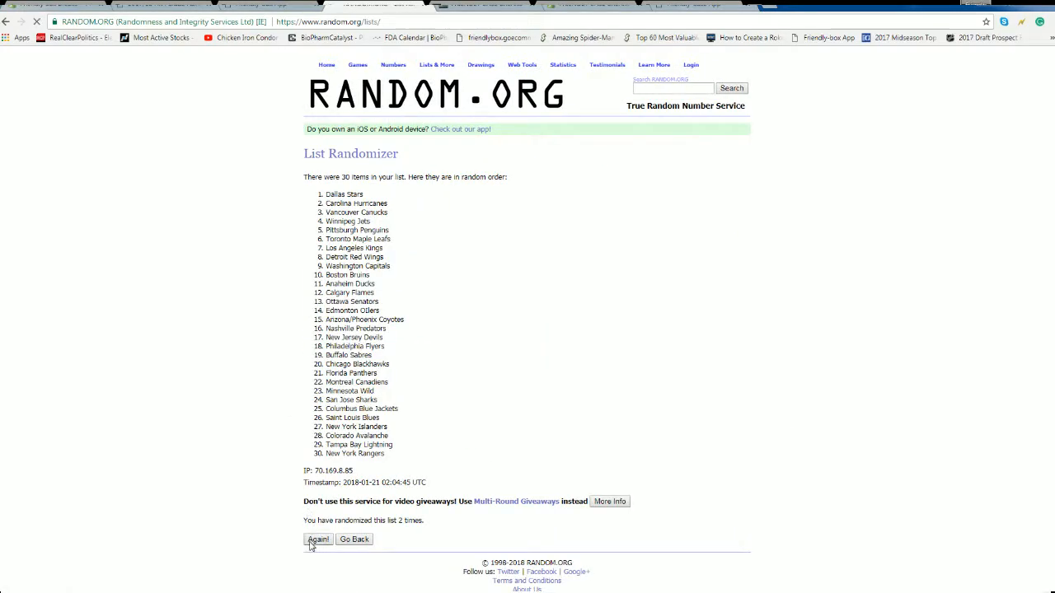
{"action": "left_click", "coordinate": [318, 539]}
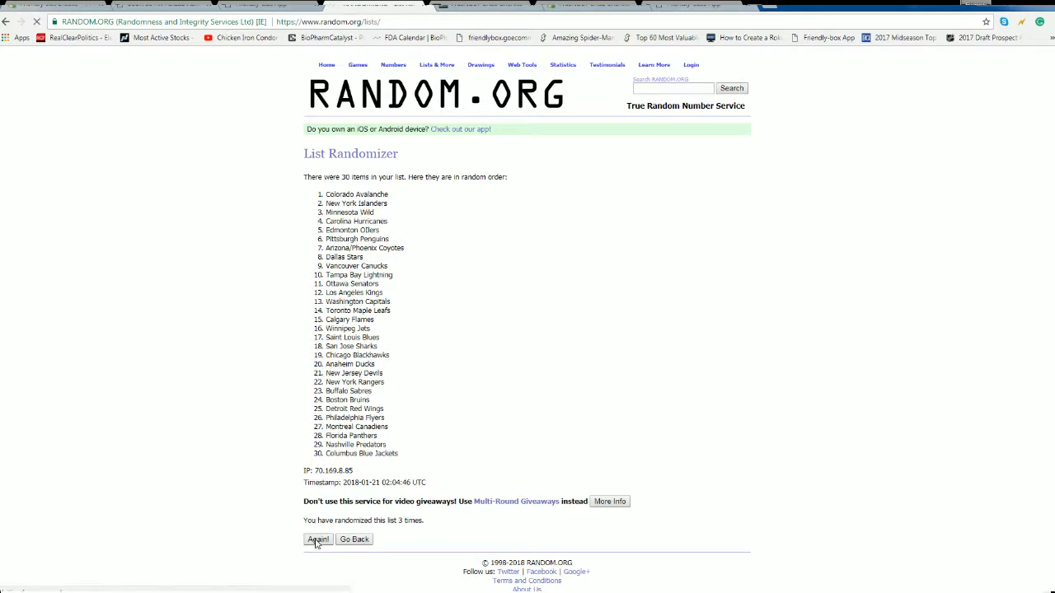
{"action": "left_click", "coordinate": [318, 539]}
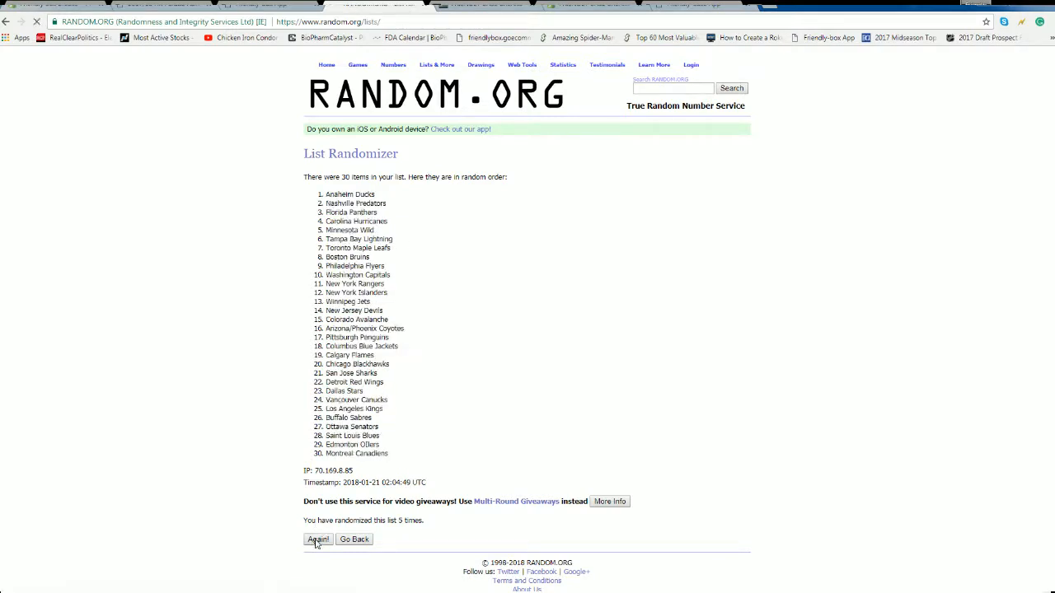
{"action": "left_click", "coordinate": [318, 539]}
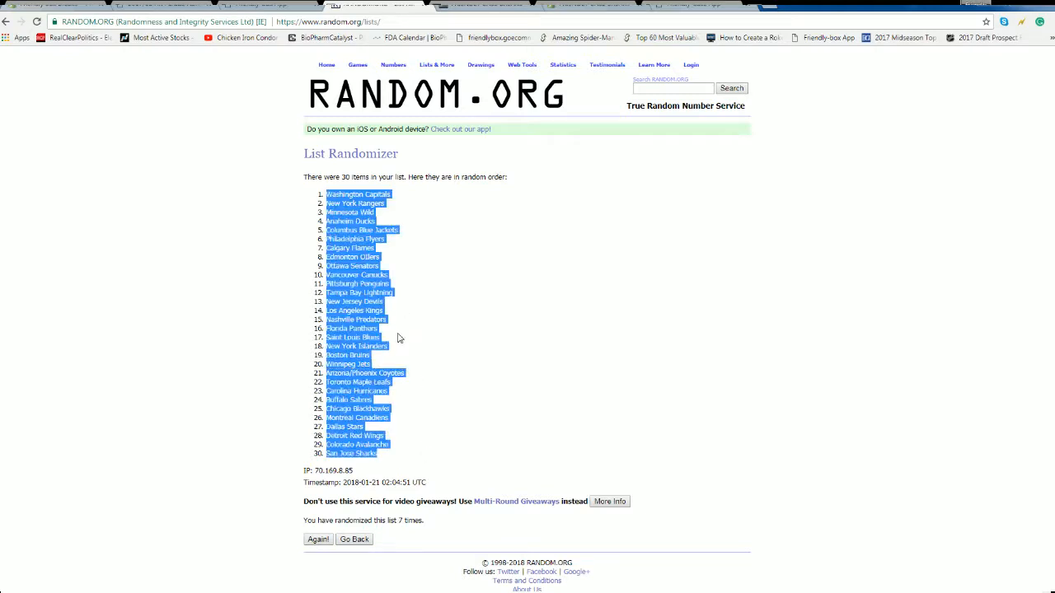
- In Excel, select the owner and team entries in A2:B31, then reselect cell A2
{"action": "left_click", "coordinate": [400, 338]}
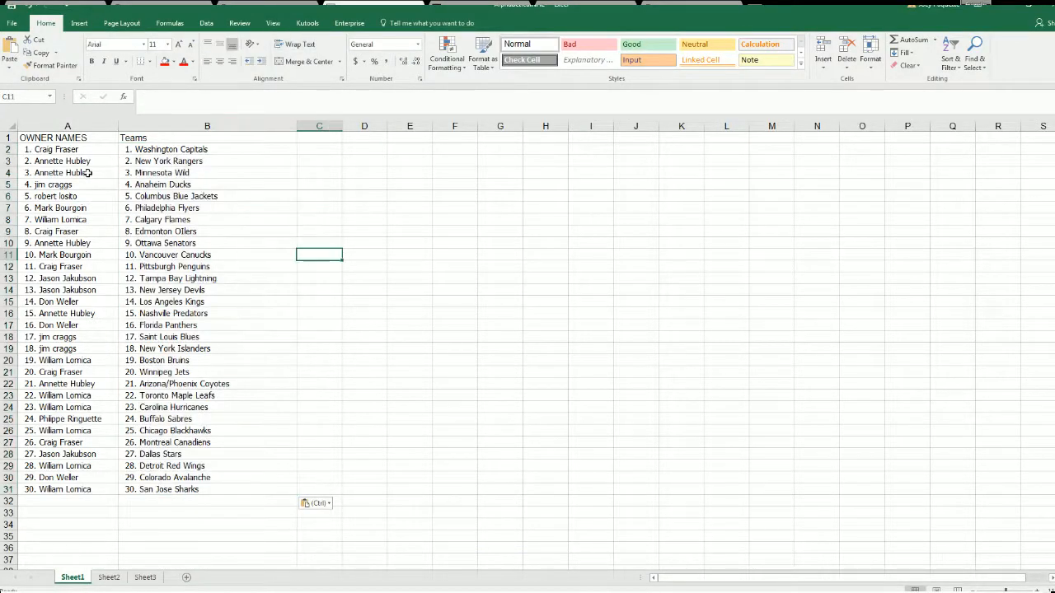
{"action": "left_click_drag", "start_coordinate": [67, 150], "coordinate": [207, 489]}
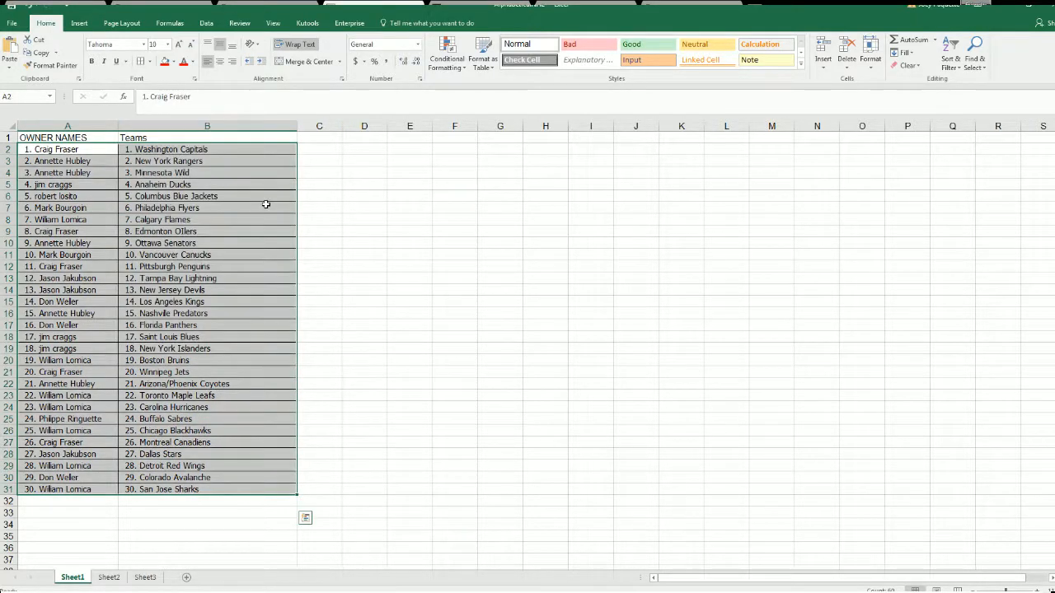
{"action": "left_click", "coordinate": [268, 208]}
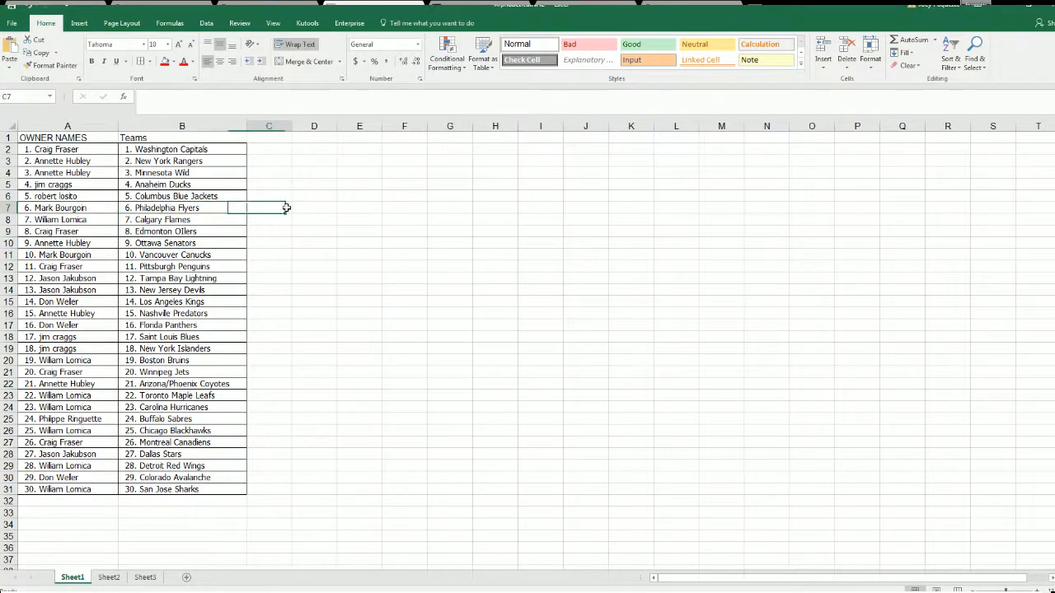
{"action": "left_click", "coordinate": [68, 149]}
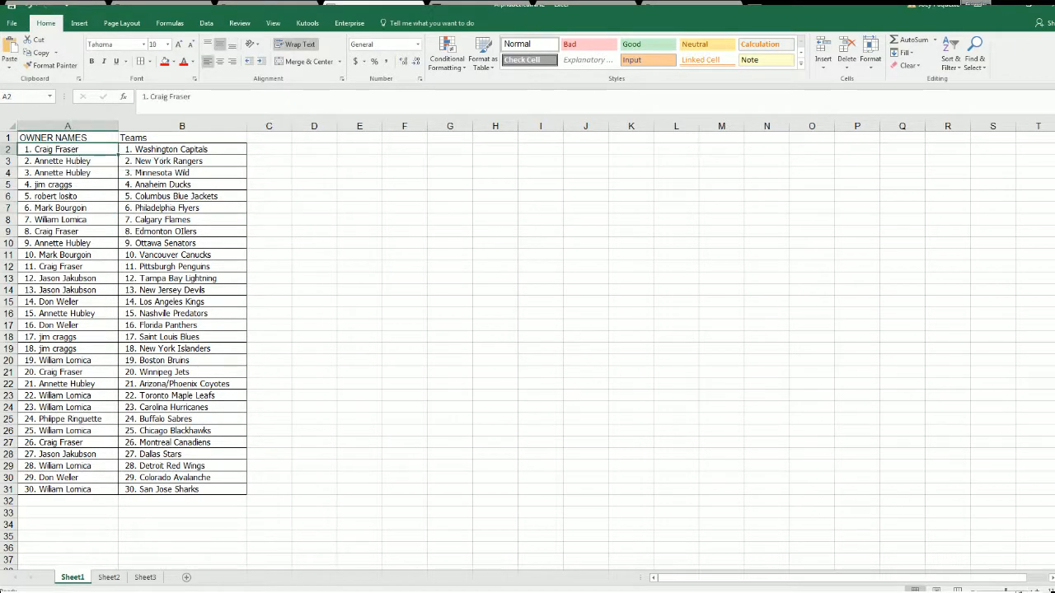